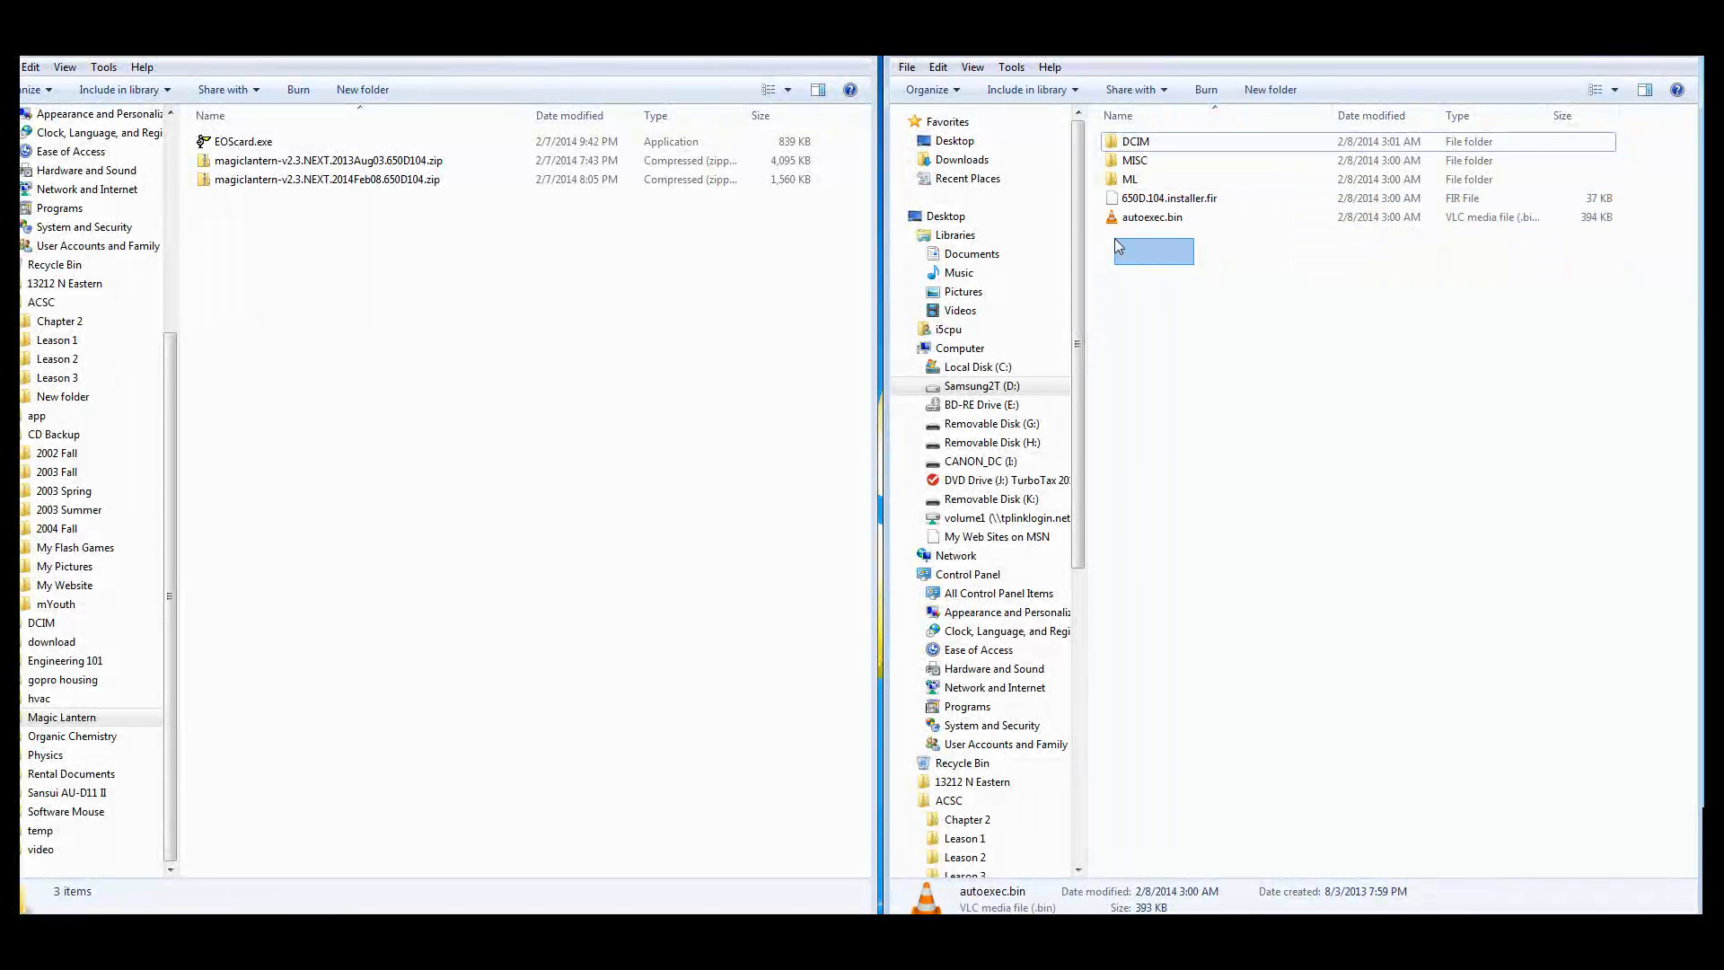
- Permanently delete ML, 650D.104.installer.fir and autoexec.bin from the SD card
{"action": "left_click", "coordinate": [1150, 216]}
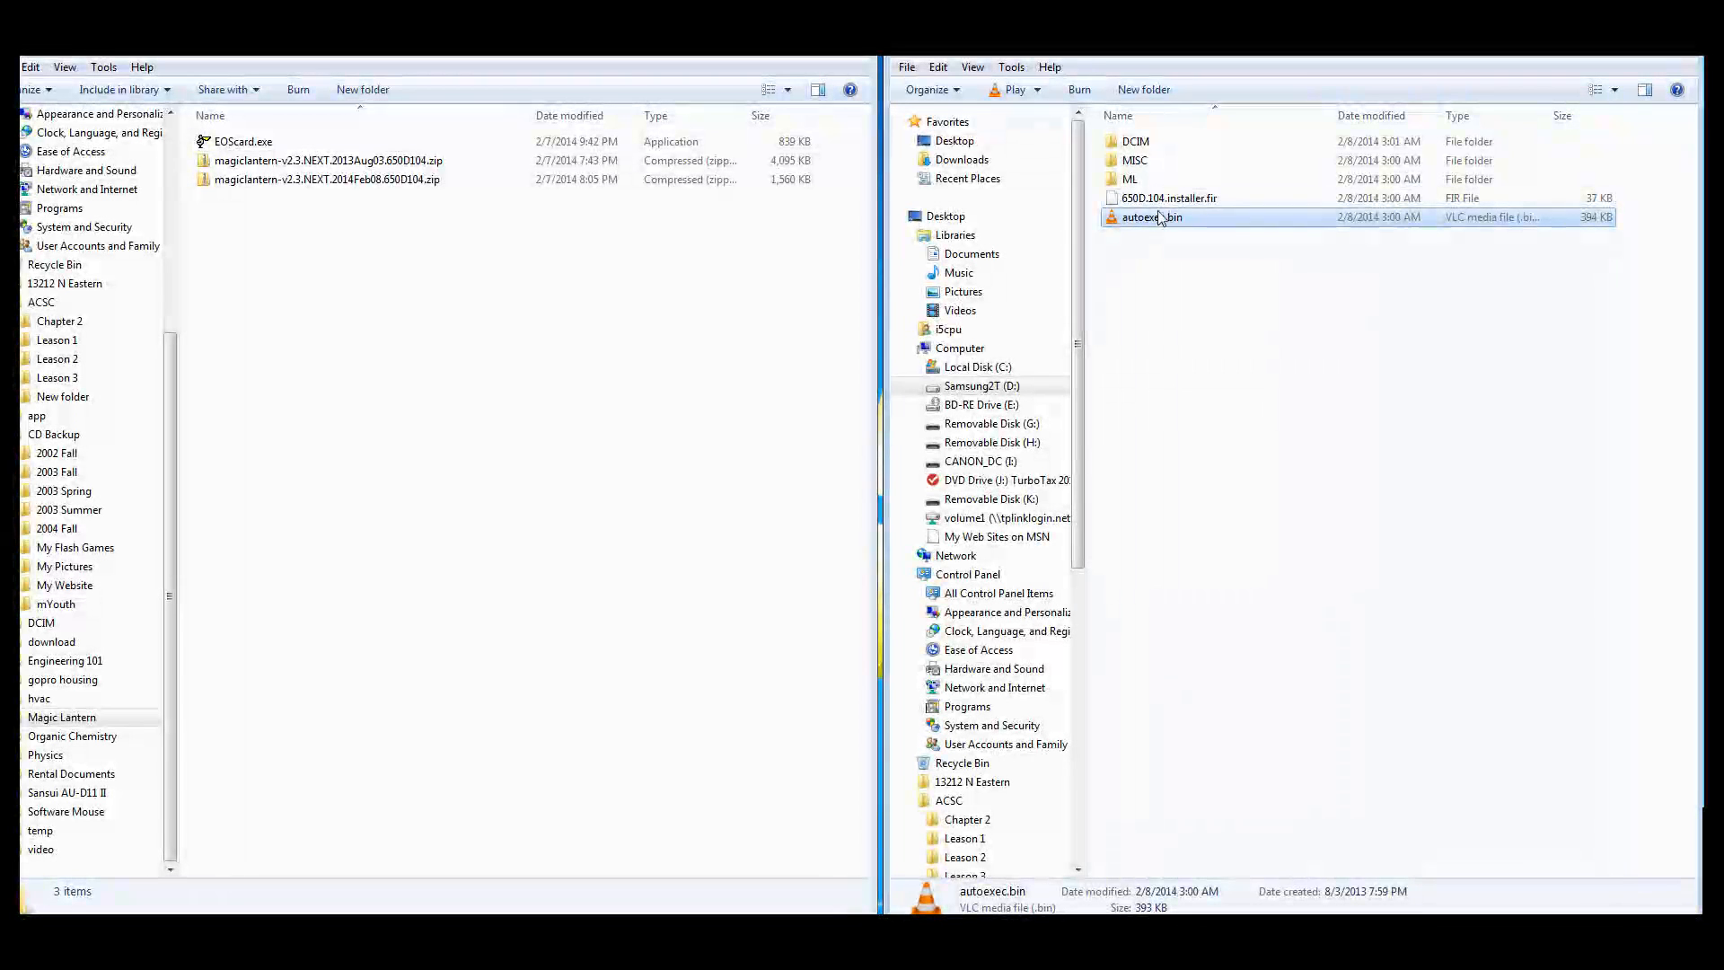
{"action": "mouse_move", "coordinate": [1151, 216]}
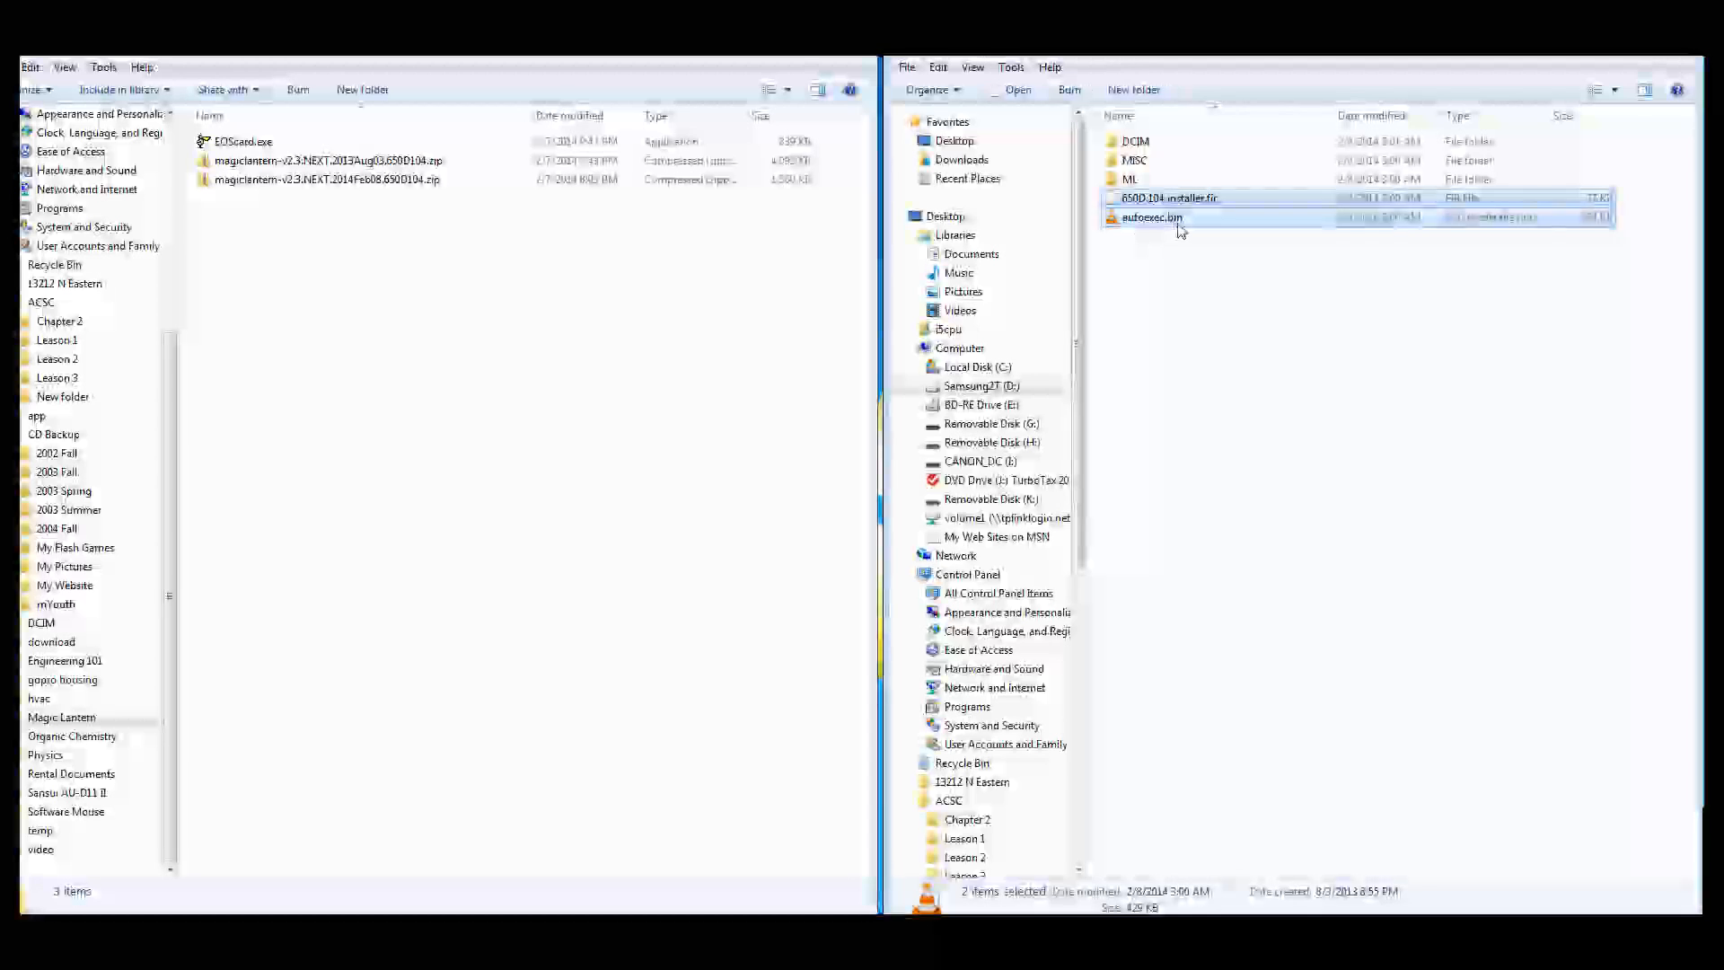
{"action": "left_click", "coordinate": [1130, 178]}
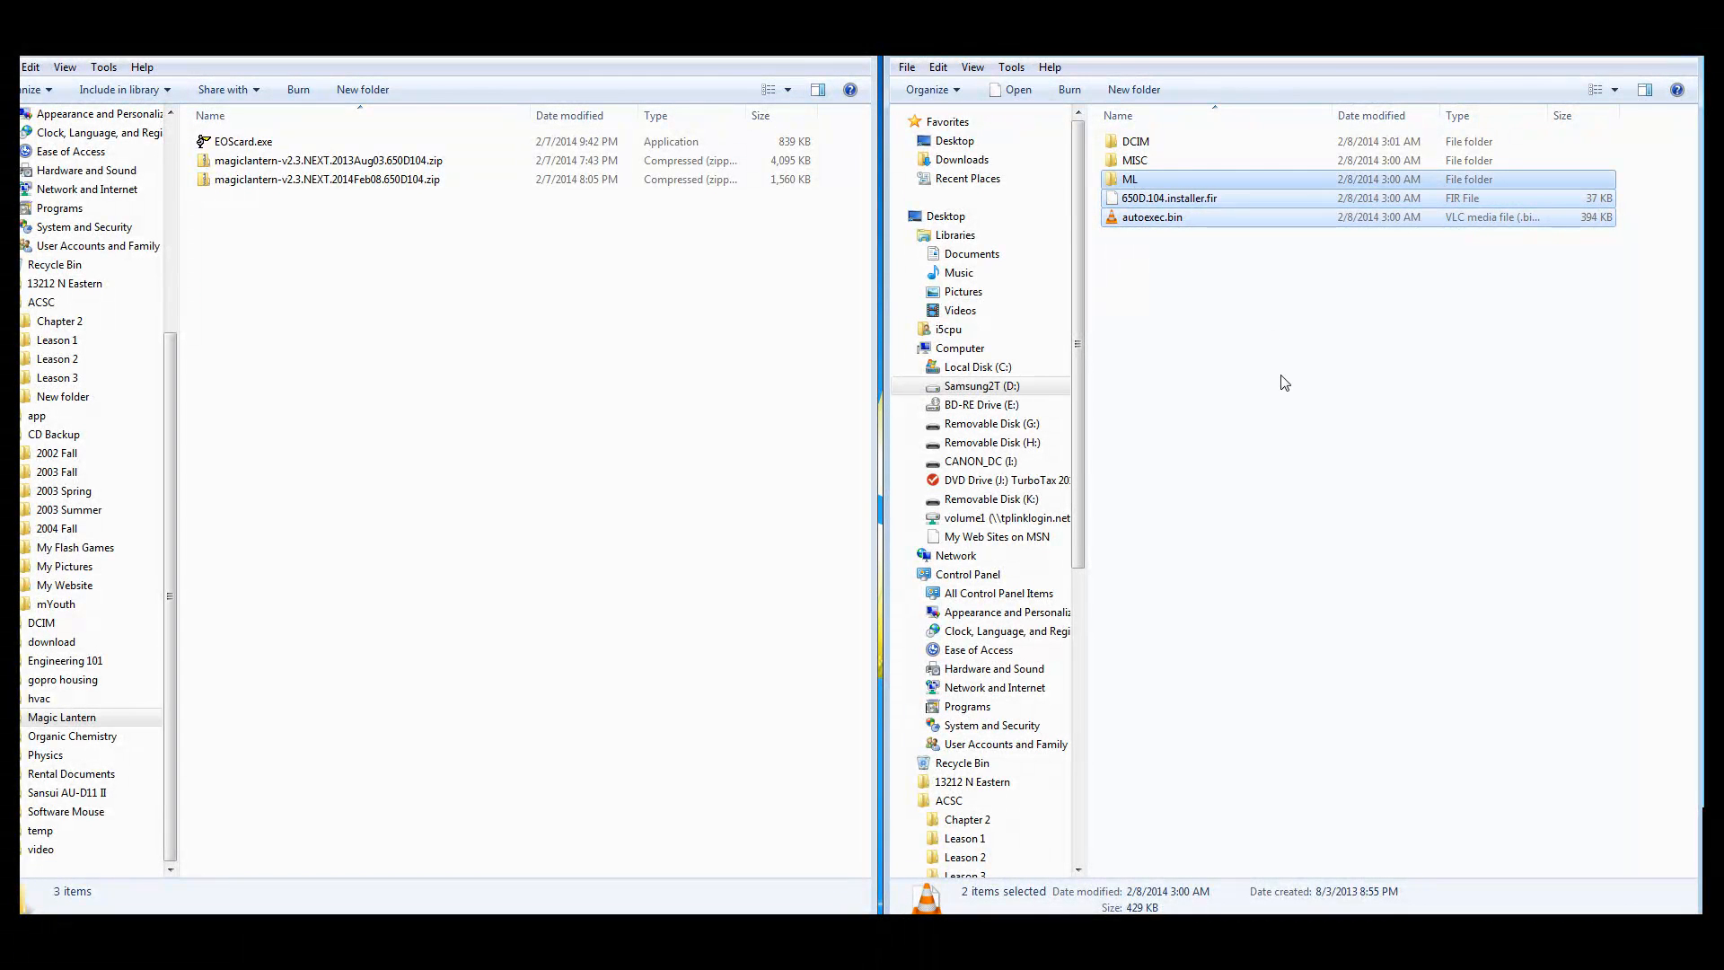
{"action": "key", "text": "Delete"}
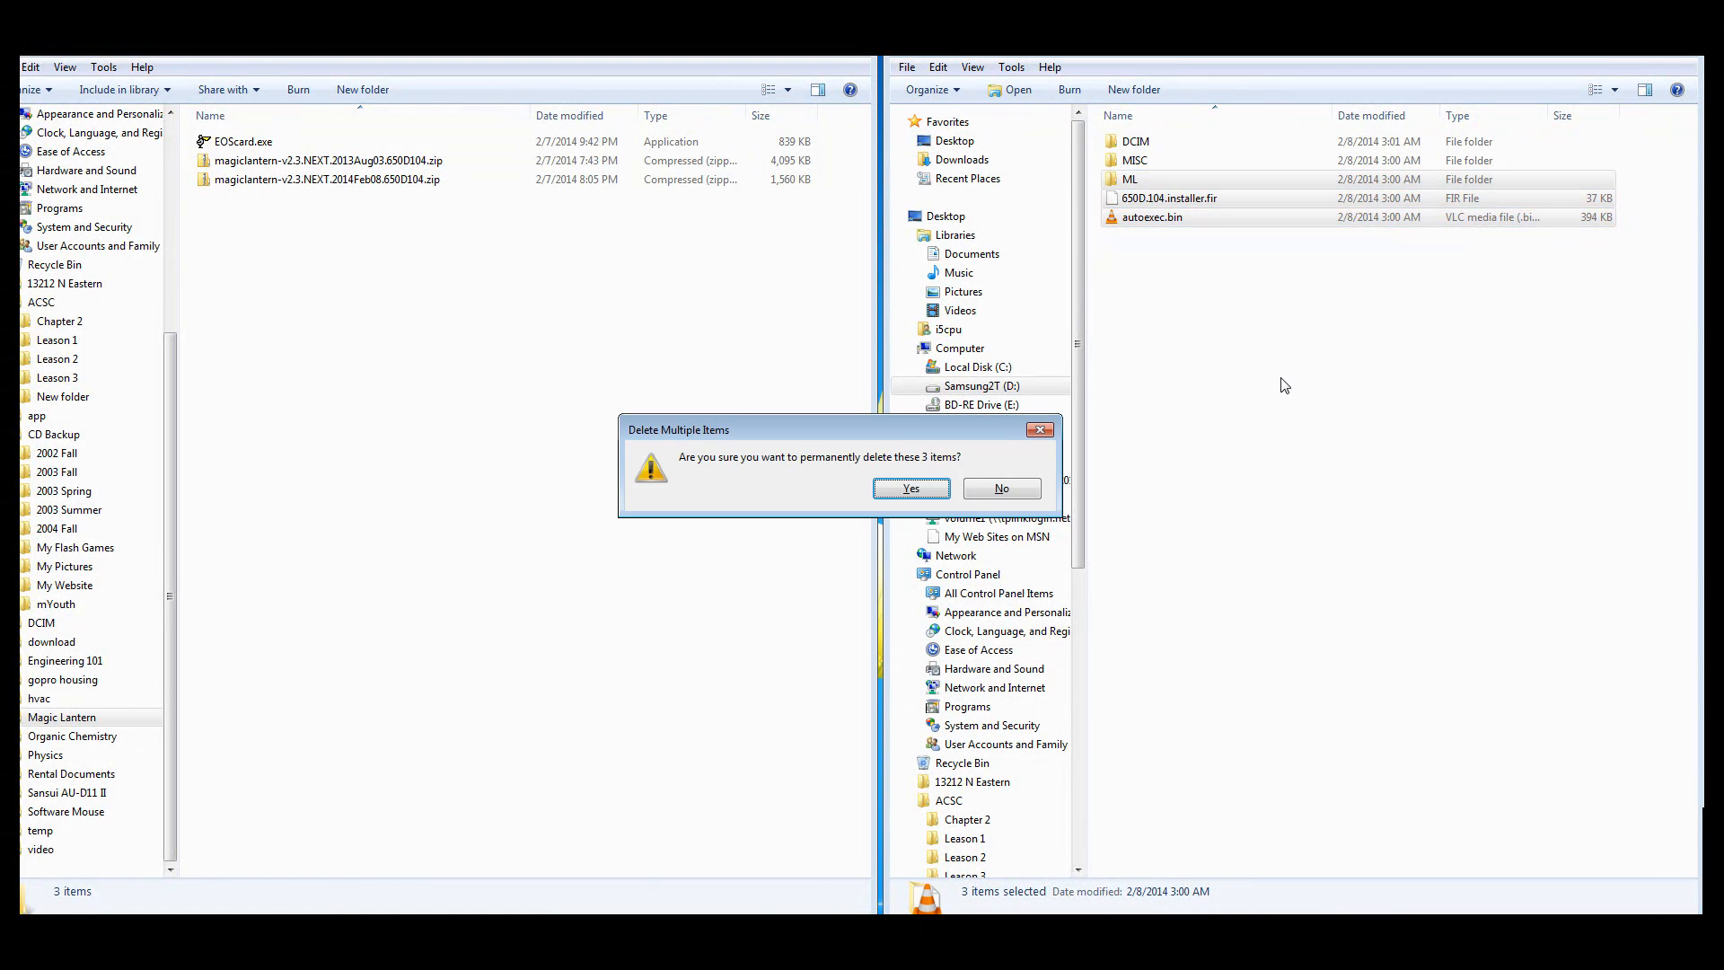
{"action": "left_click", "coordinate": [910, 487]}
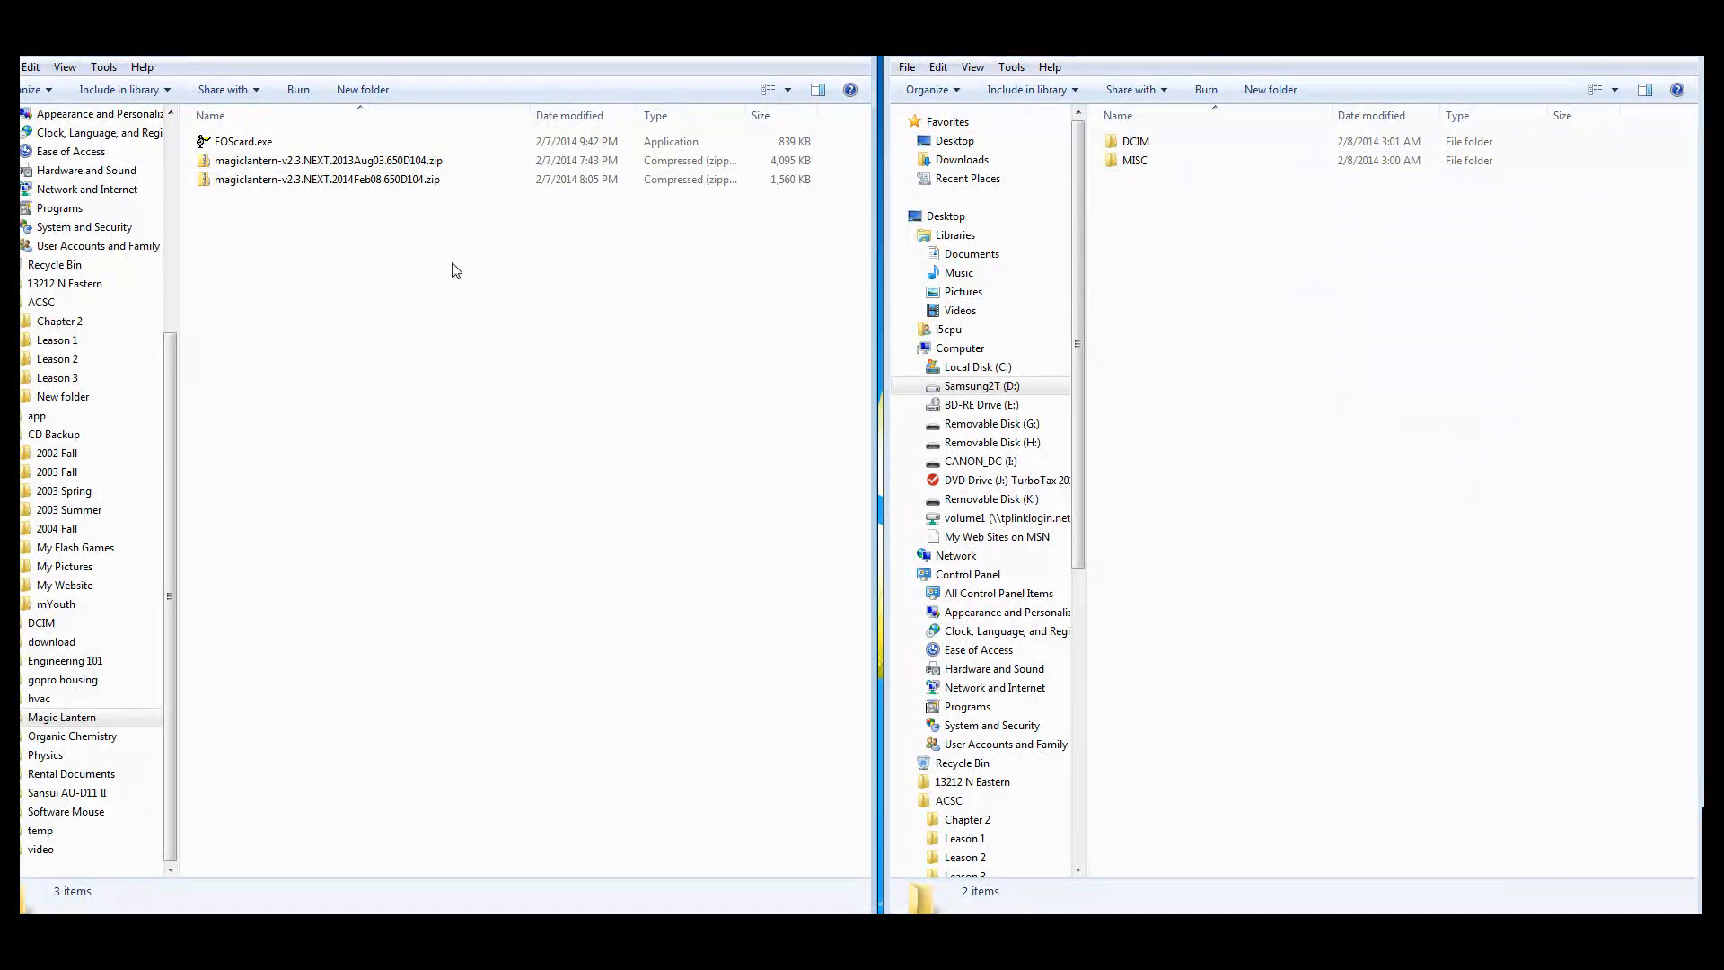
{"action": "mouse_move", "coordinate": [349, 161]}
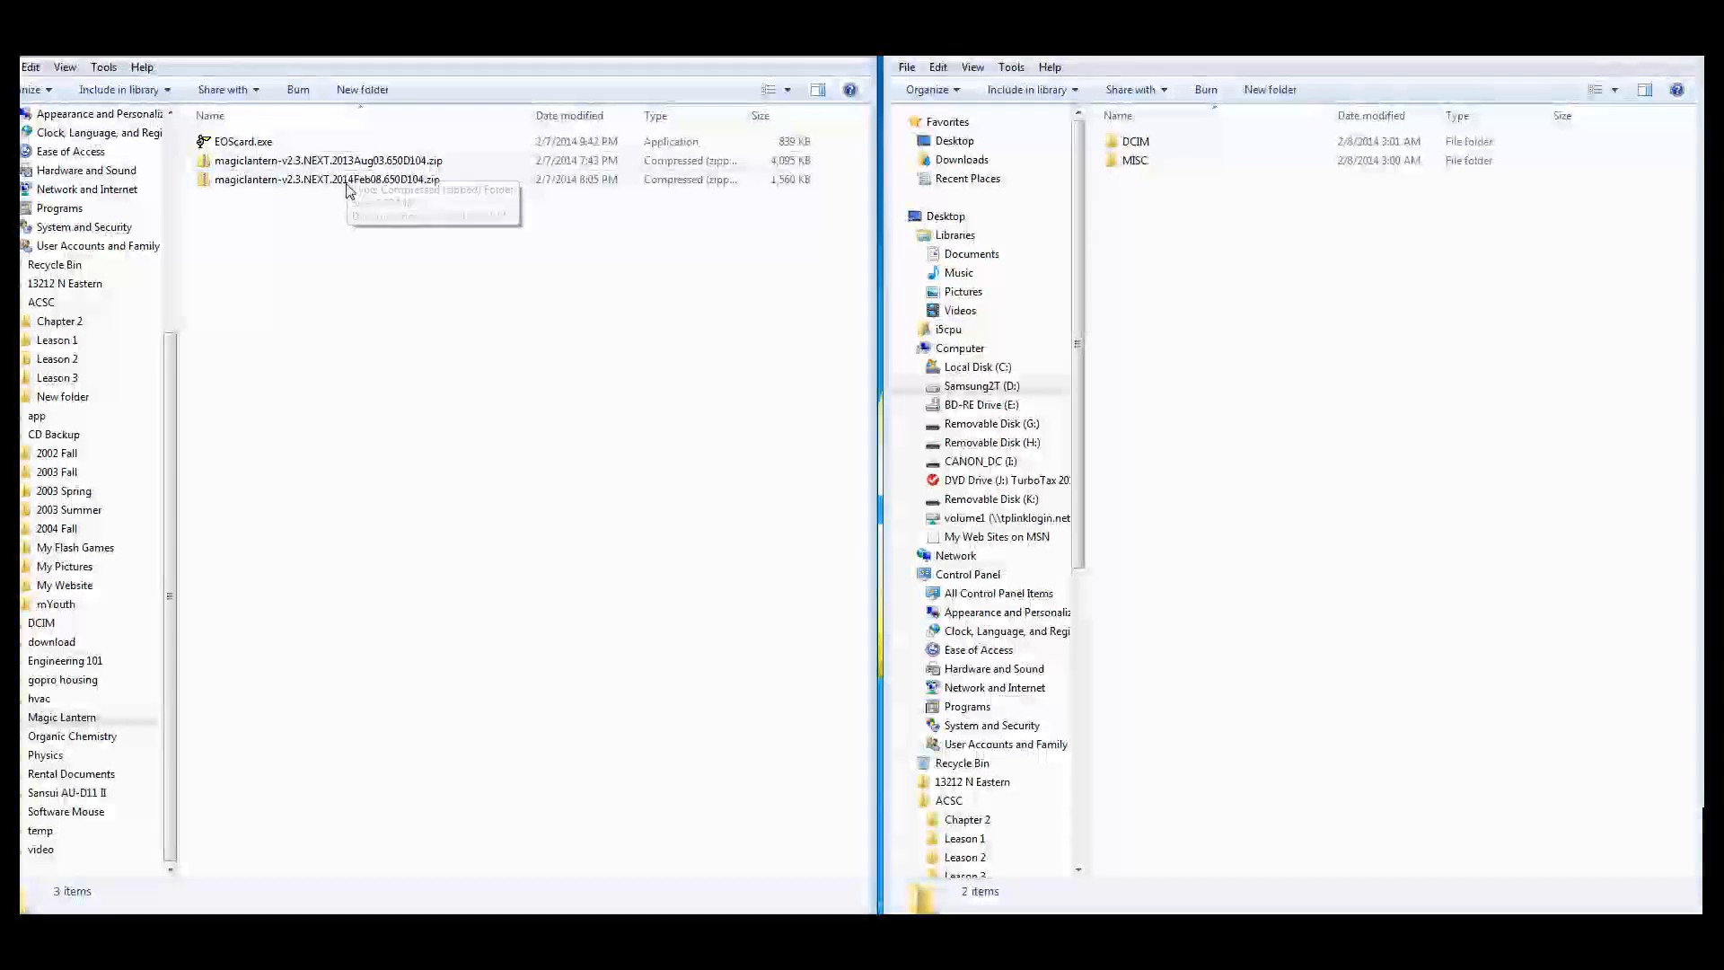
{"action": "mouse_move", "coordinate": [396, 180]}
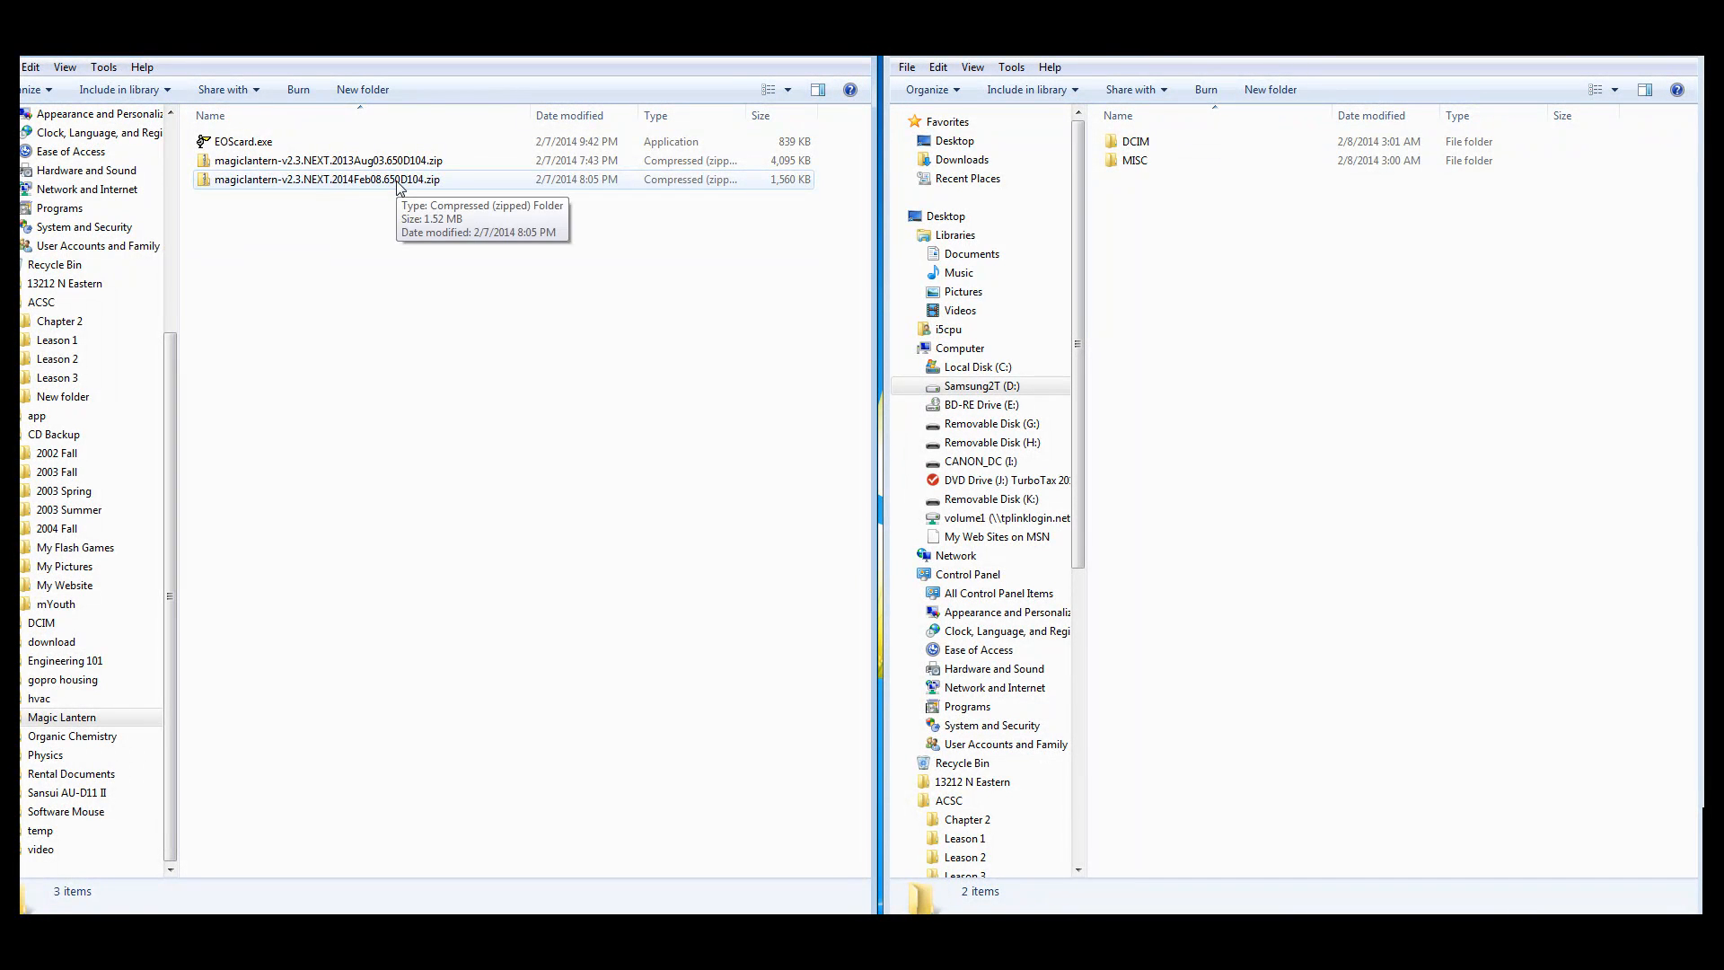
- Copy ML and autoexec.bin from the 2014Feb08 Magic Lantern zip onto the SD card
{"action": "double_click", "coordinate": [336, 179]}
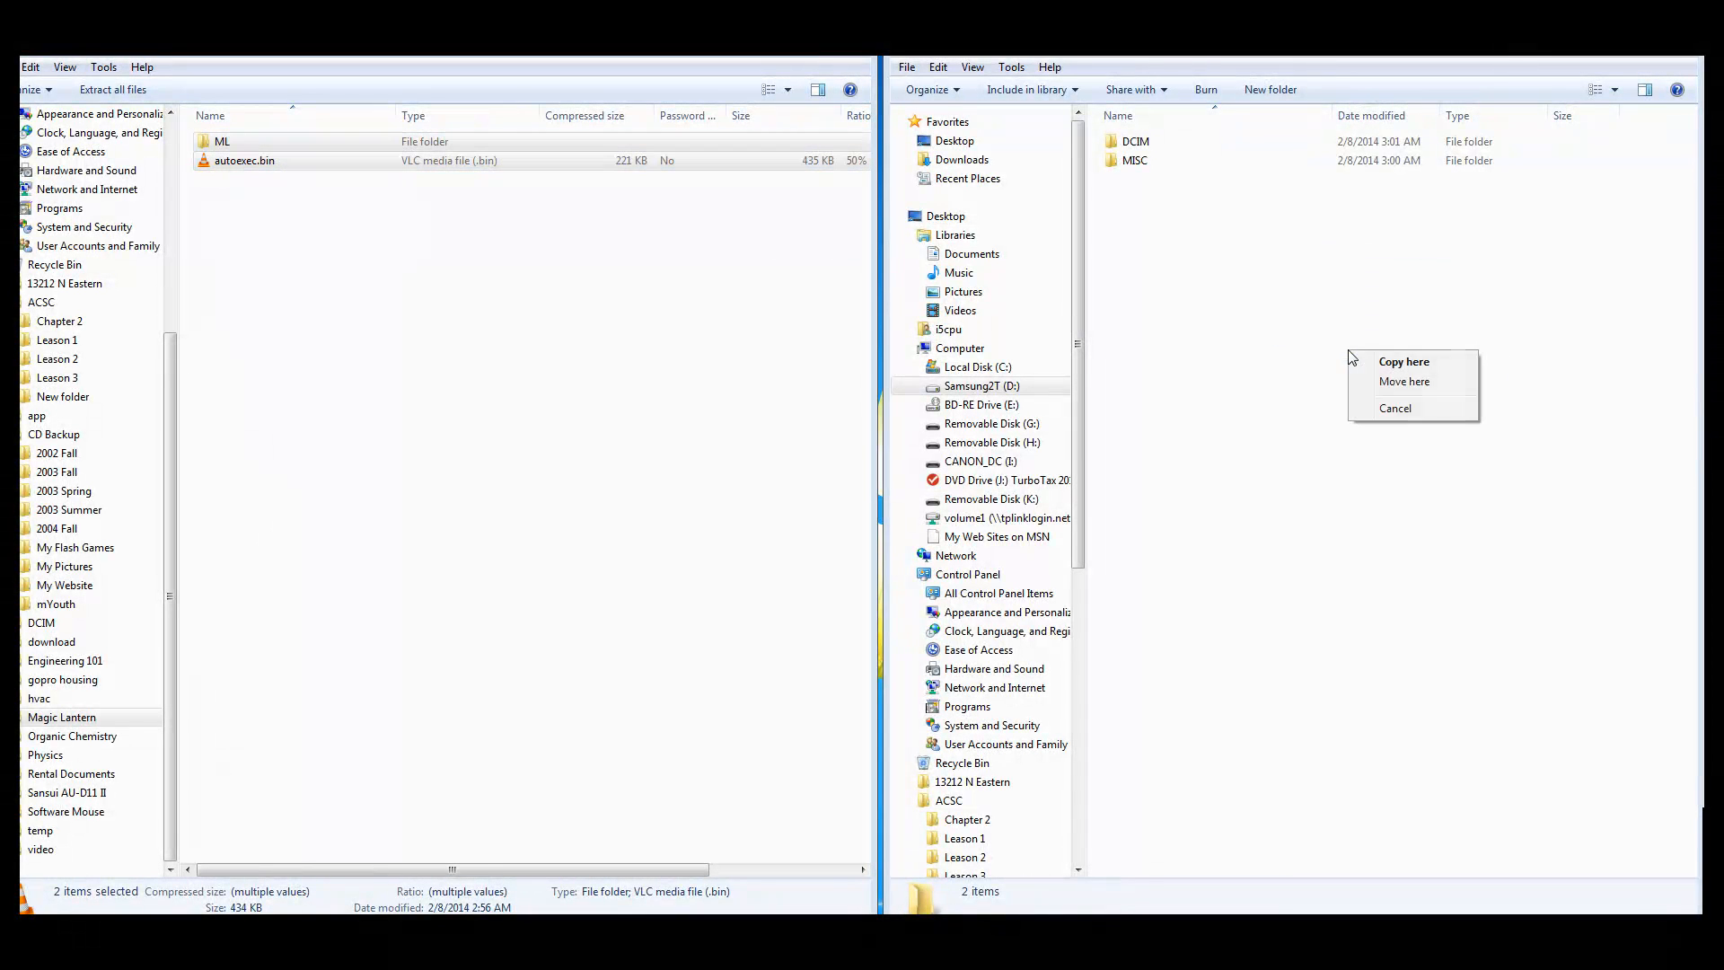
{"action": "left_click", "coordinate": [1404, 361]}
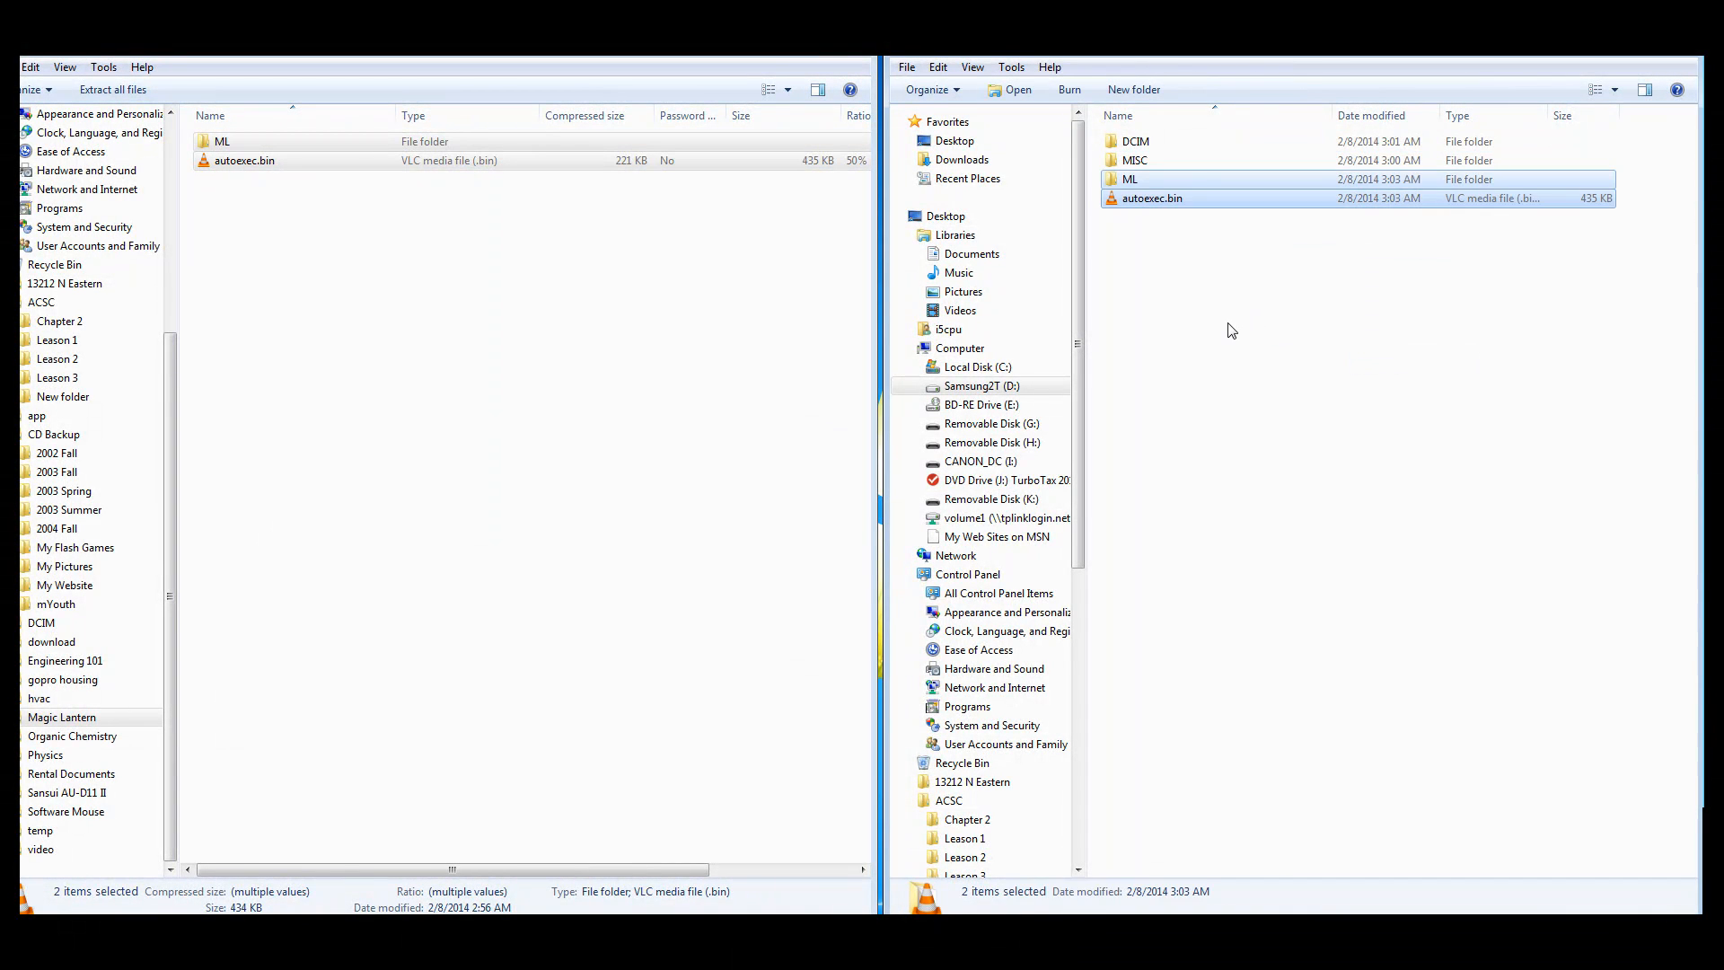